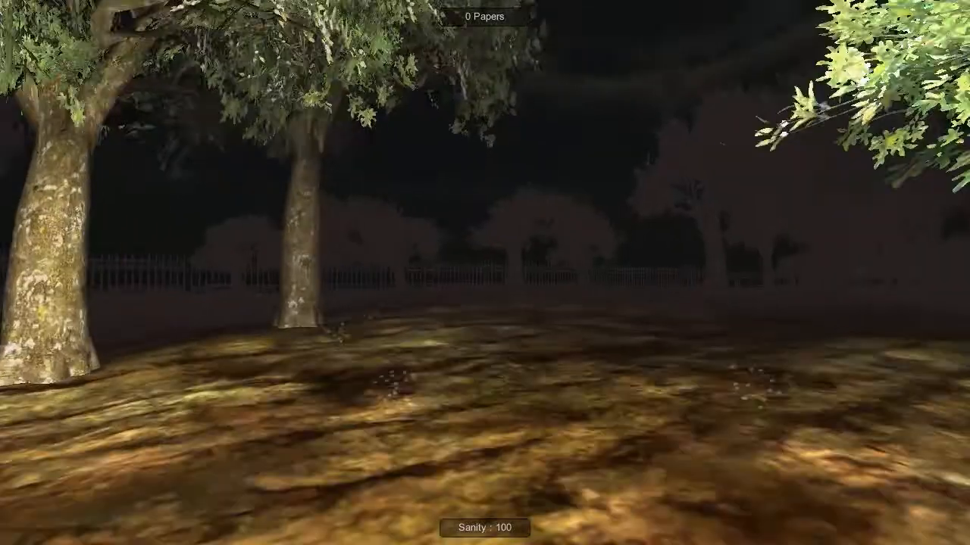
mouse_move(485, 273)
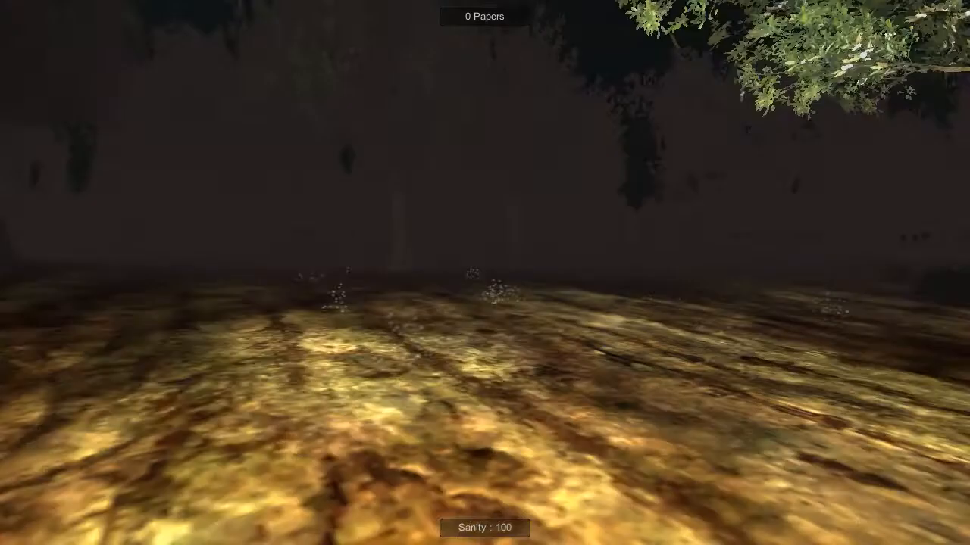
mouse_move(484, 273)
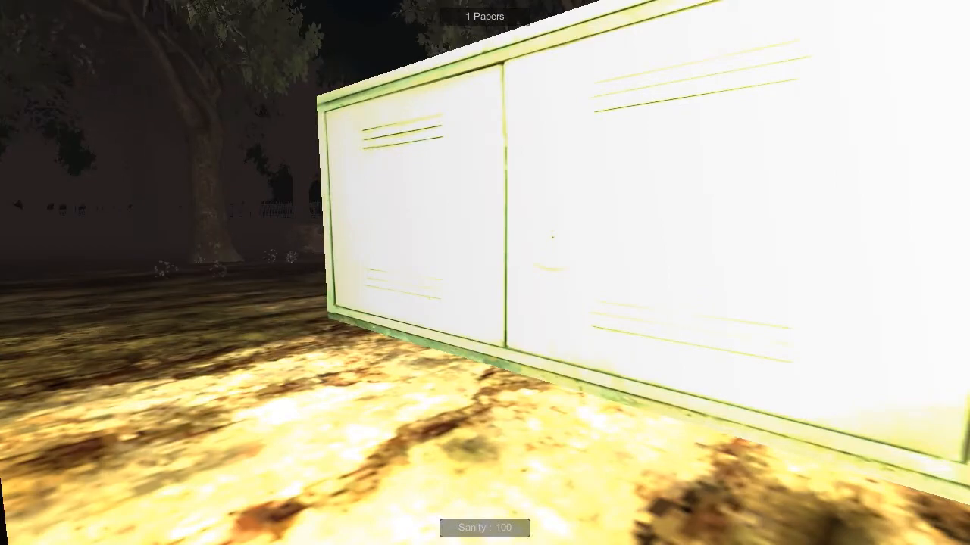
mouse_move(485, 273)
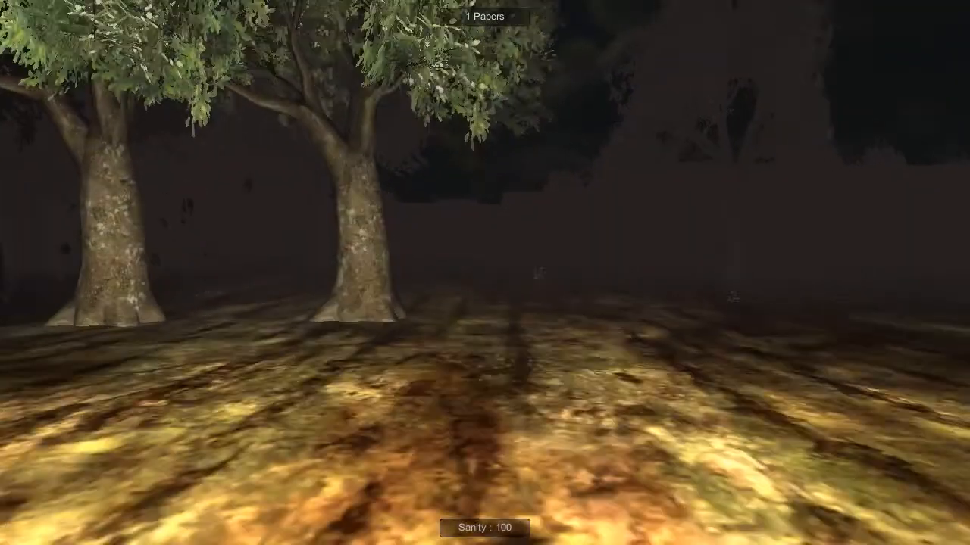
mouse_move(485, 273)
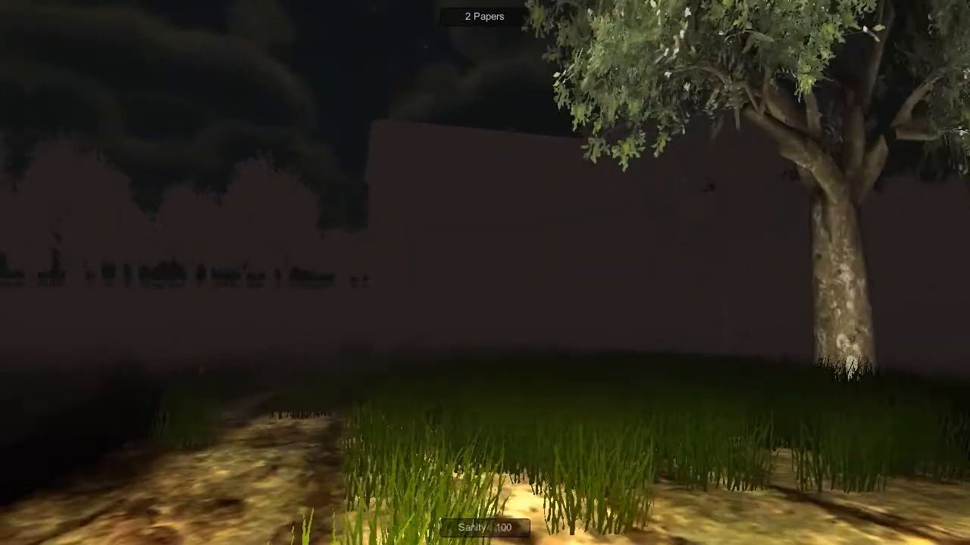
mouse_move(484, 272)
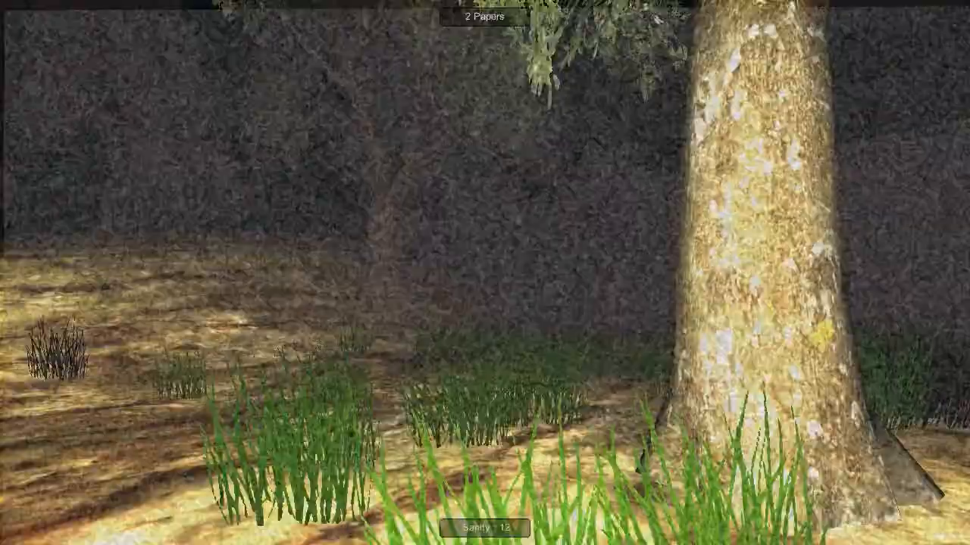
mouse_move(485, 273)
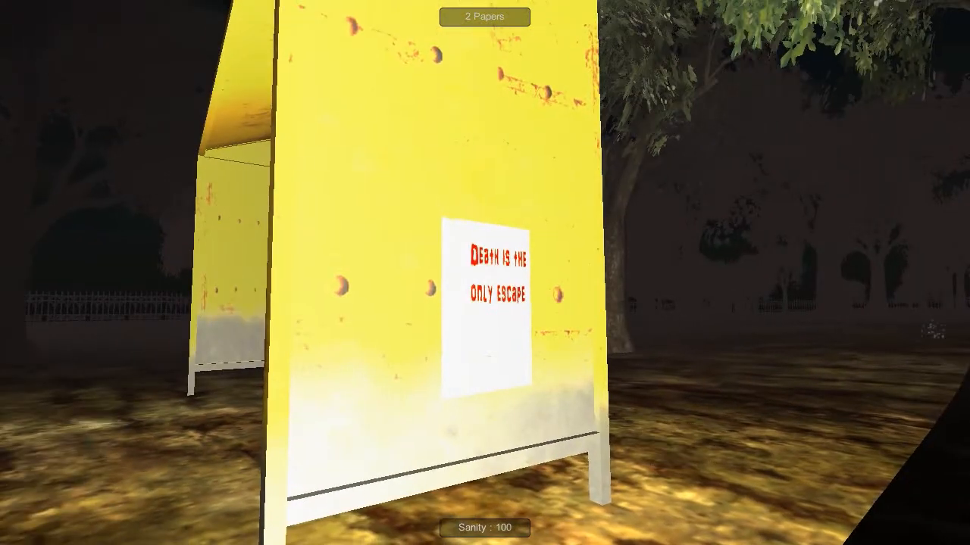
Step: Collect the third paper from the yellow board, bringing the count to 3
click(488, 311)
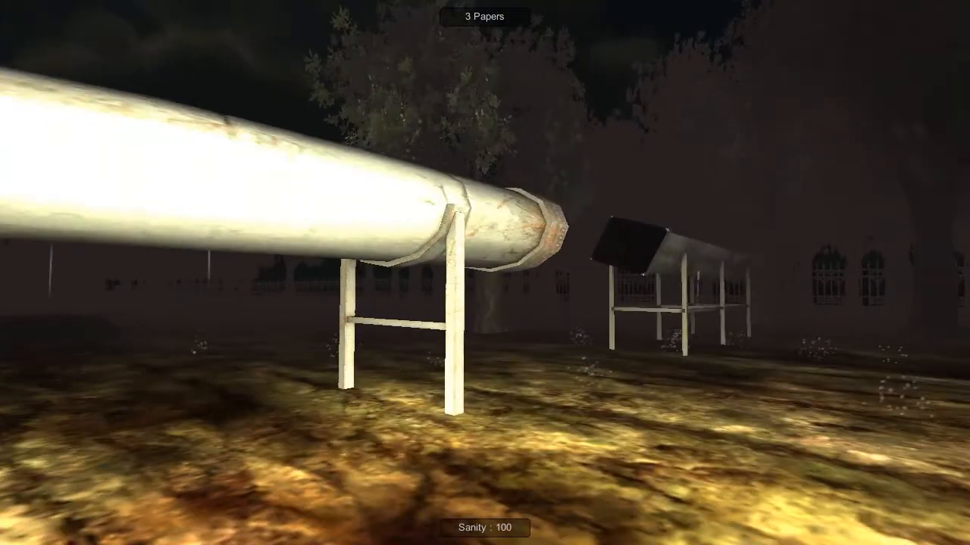
mouse_move(484, 273)
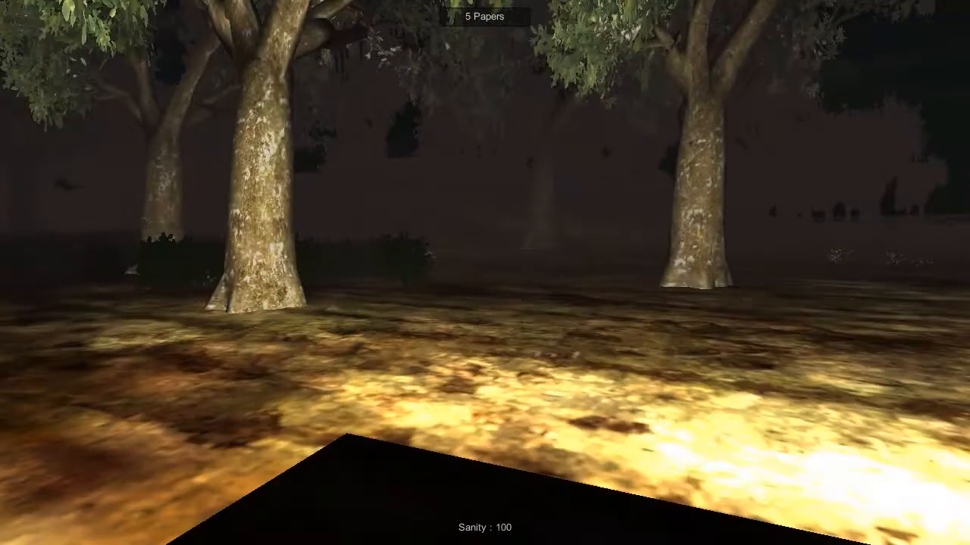
mouse_move(485, 273)
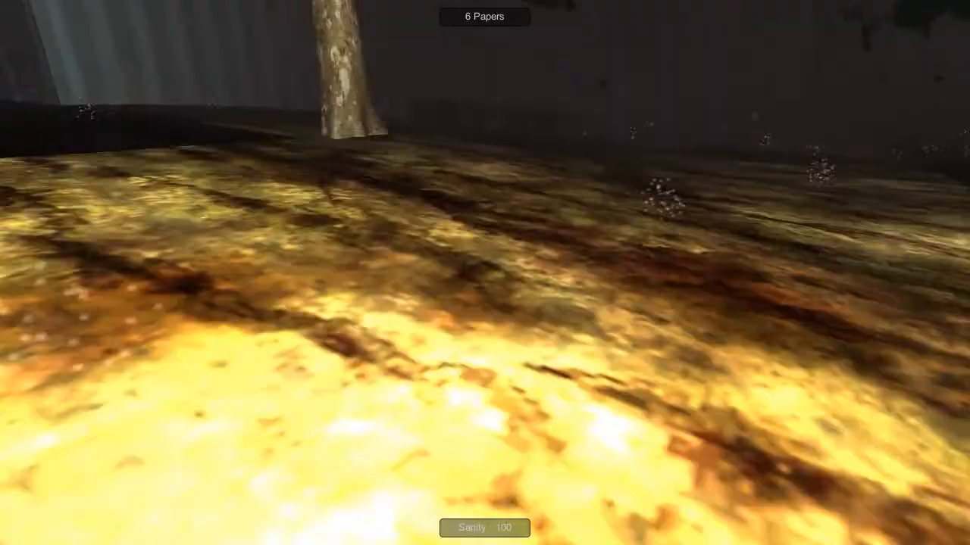
mouse_move(485, 272)
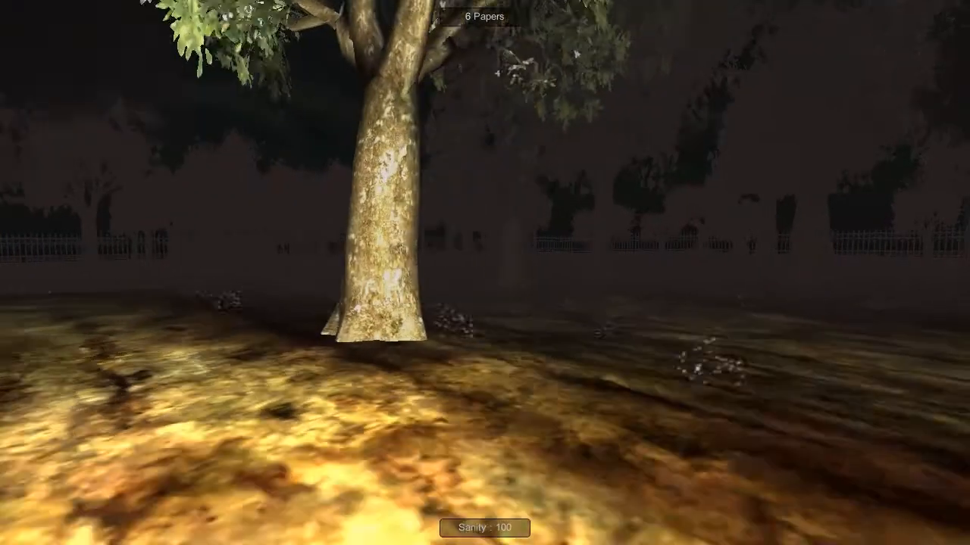
mouse_move(485, 272)
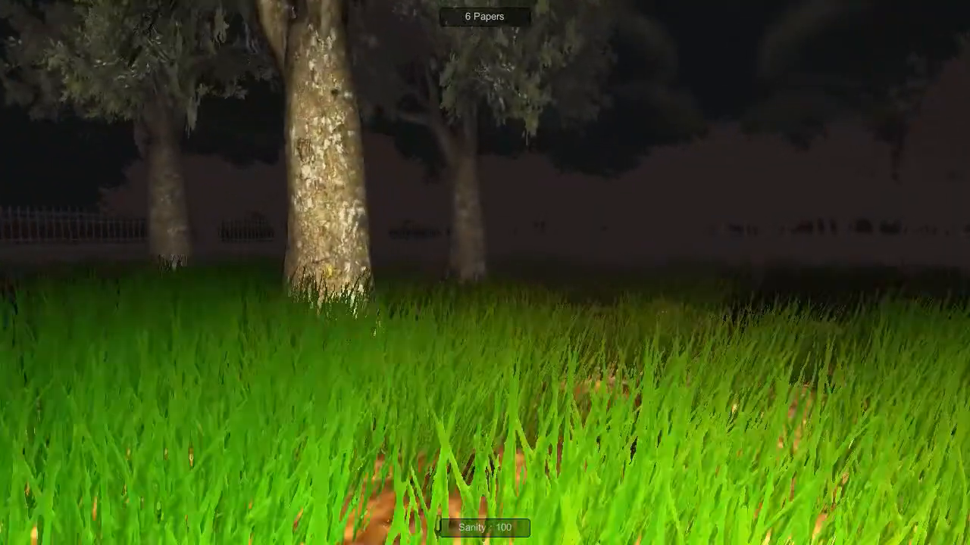
mouse_move(484, 273)
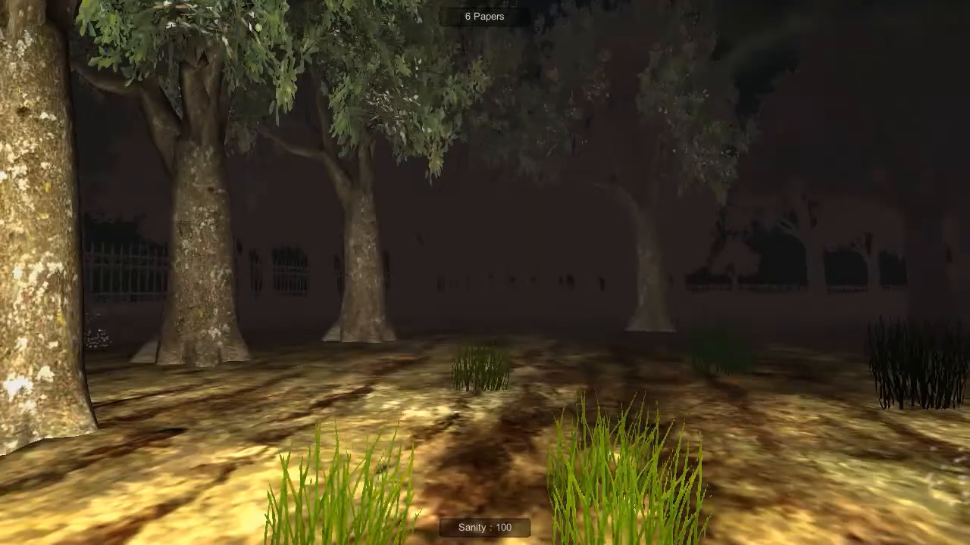
key(w)
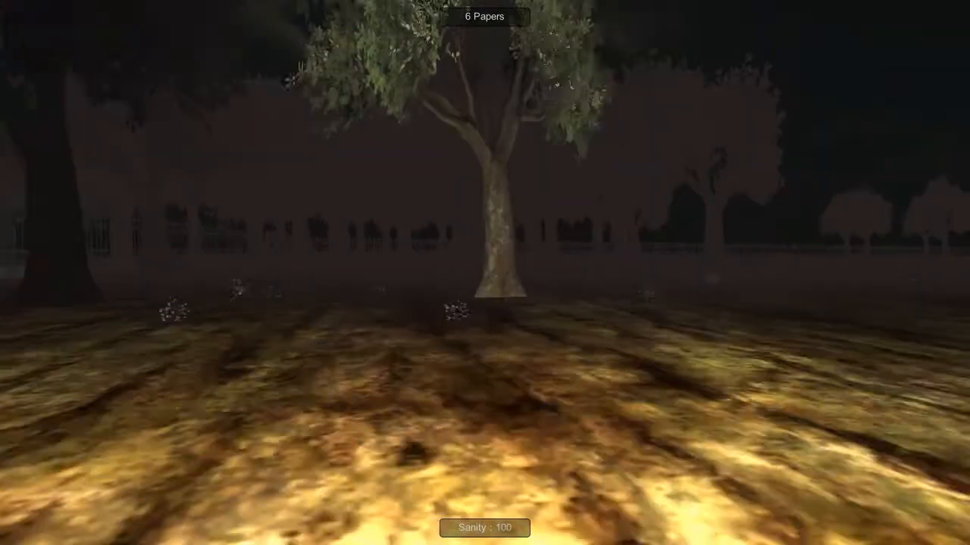
mouse_move(485, 273)
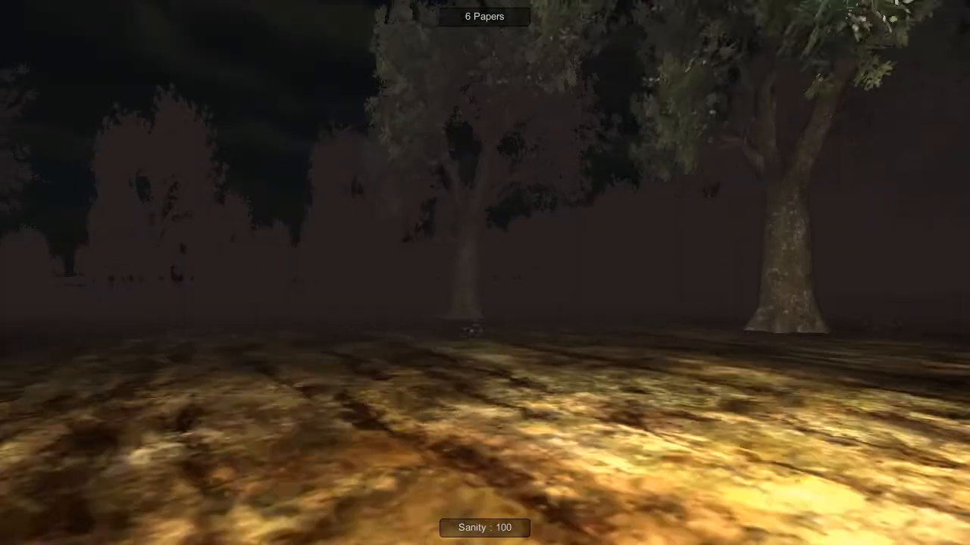
mouse_move(485, 272)
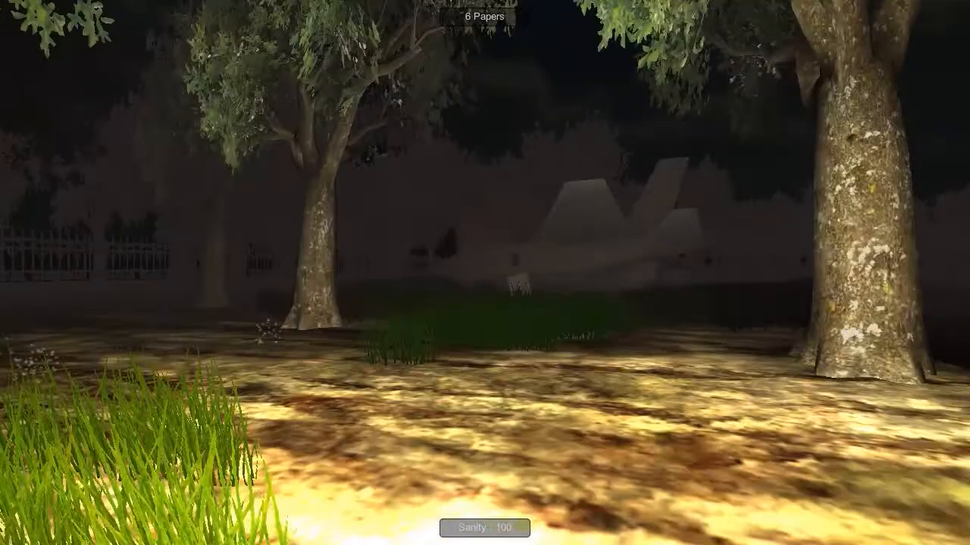
mouse_move(485, 272)
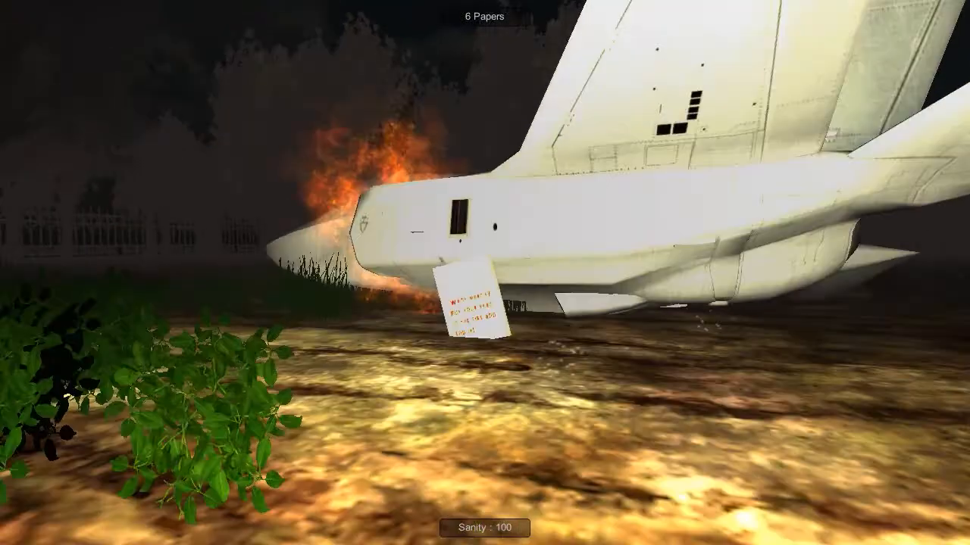
mouse_move(485, 273)
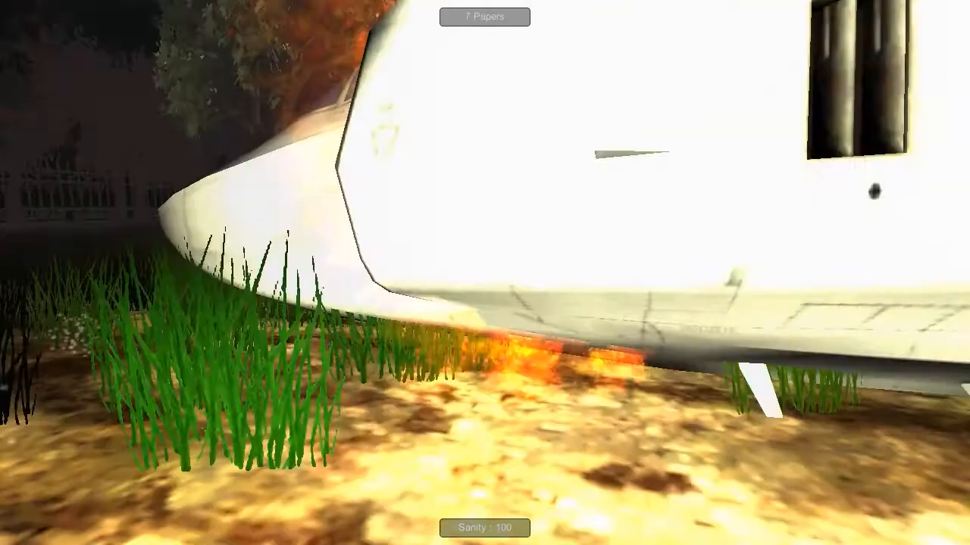
mouse_move(485, 273)
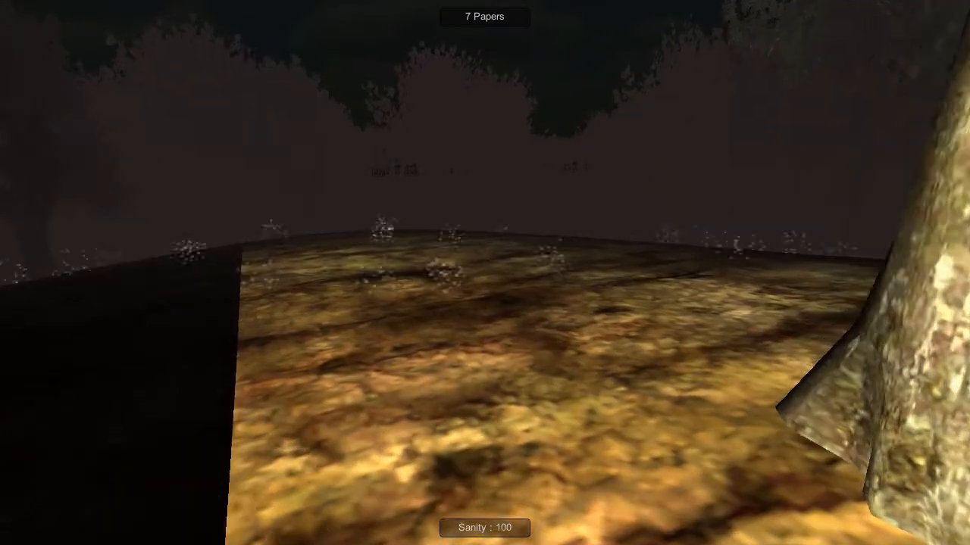
mouse_move(484, 272)
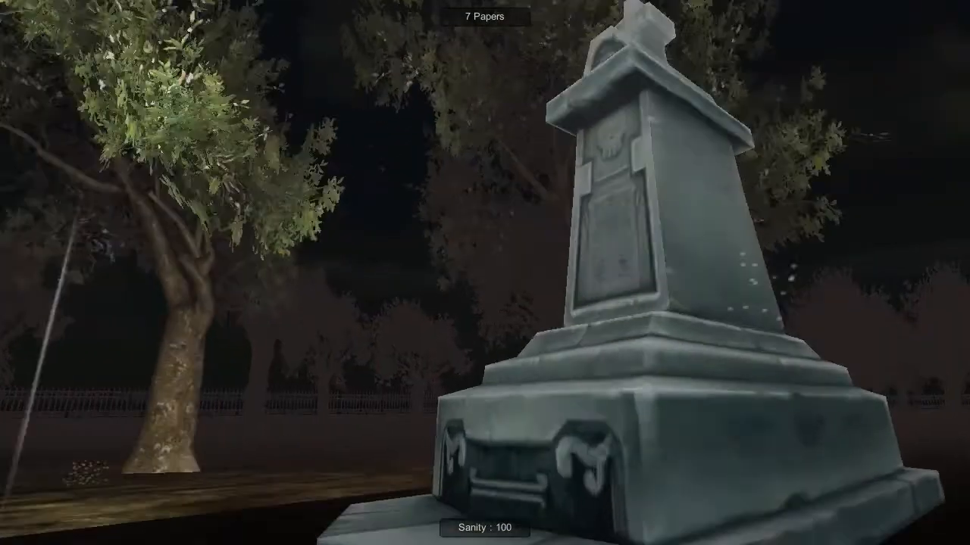
mouse_move(485, 272)
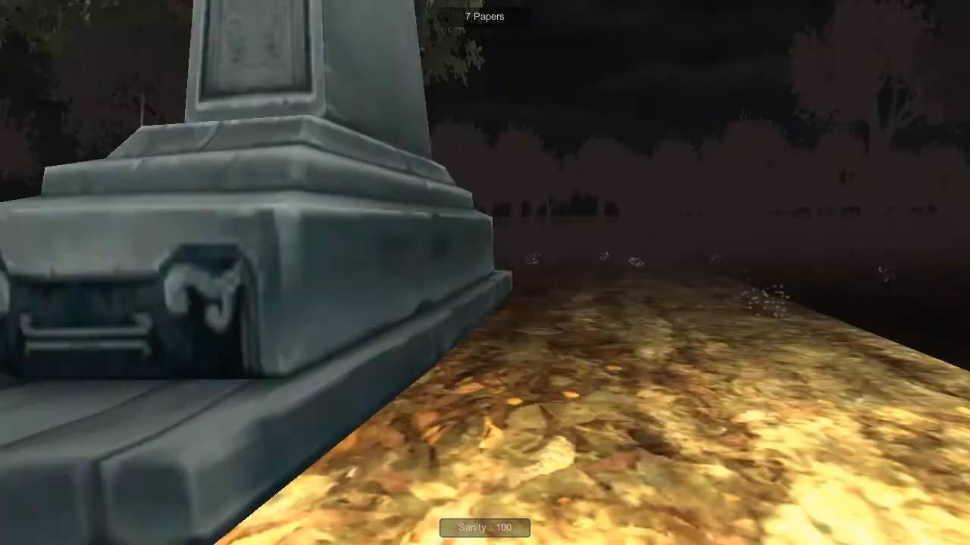
mouse_move(484, 273)
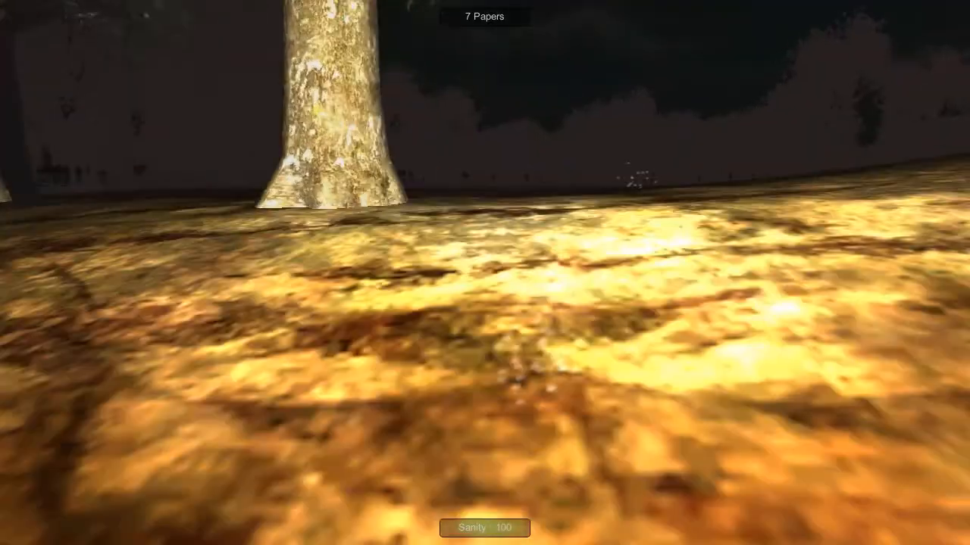
mouse_move(485, 273)
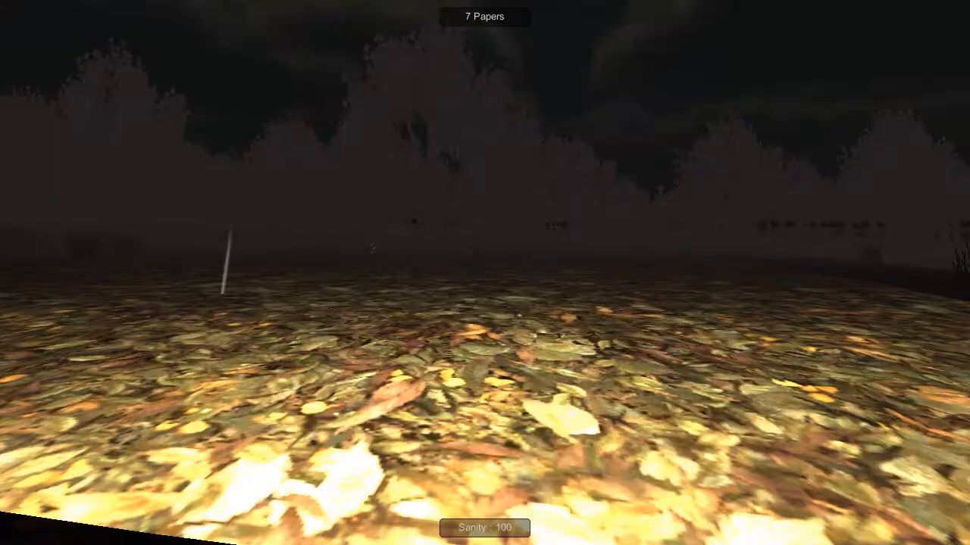
mouse_move(485, 273)
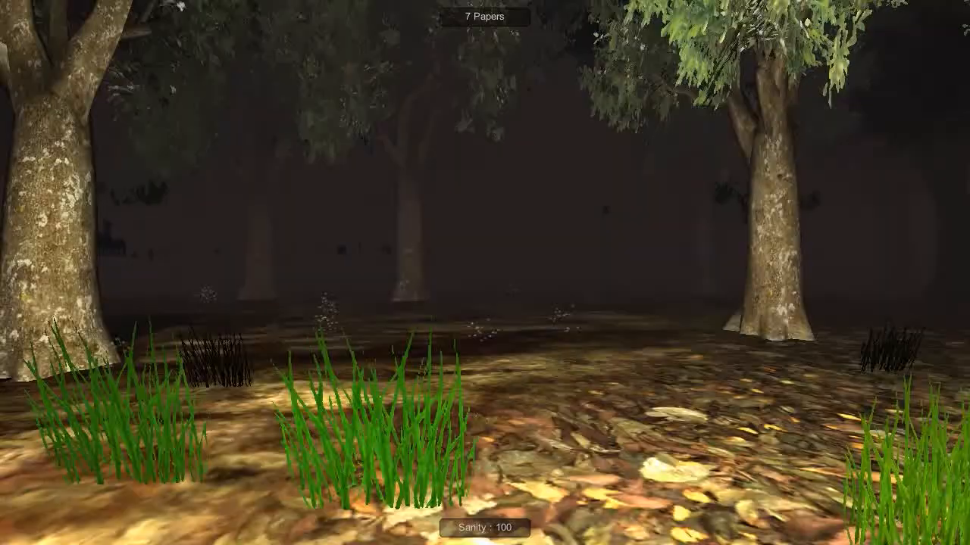
mouse_move(485, 273)
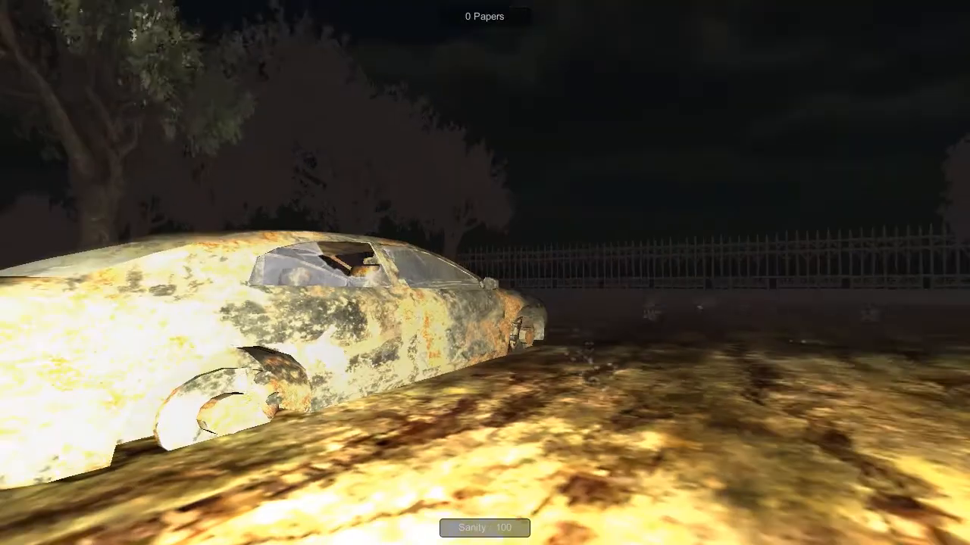
Step: Look around the respawn area beside the wrecked car and utility box after restarting at 0 papers
scroll(right, 3)
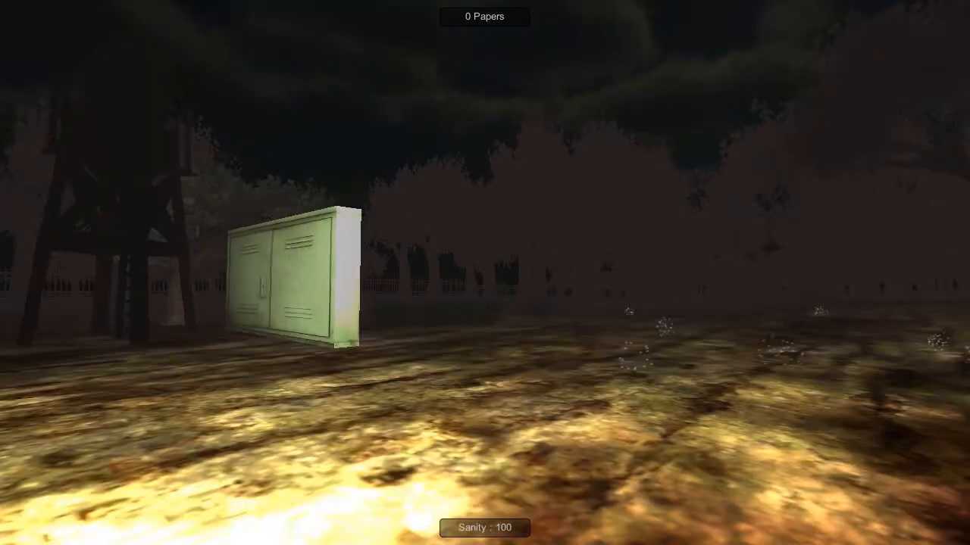